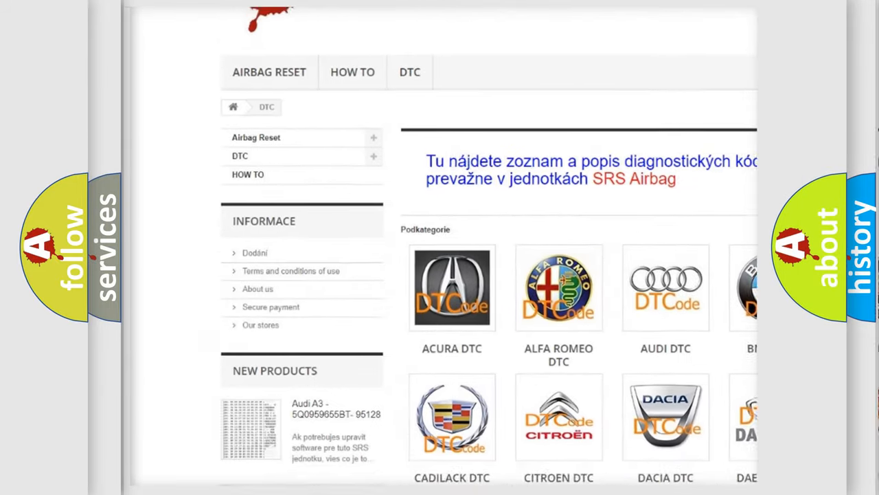
pyautogui.scroll(-3)
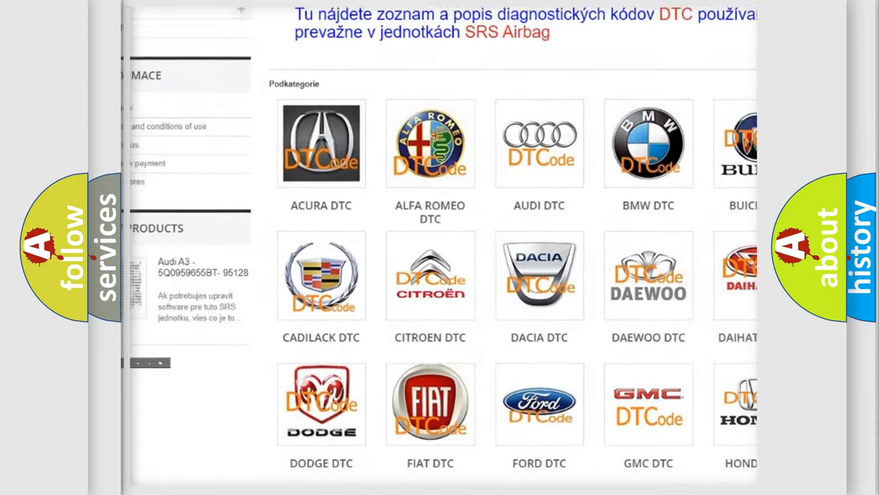
pyautogui.scroll(-3)
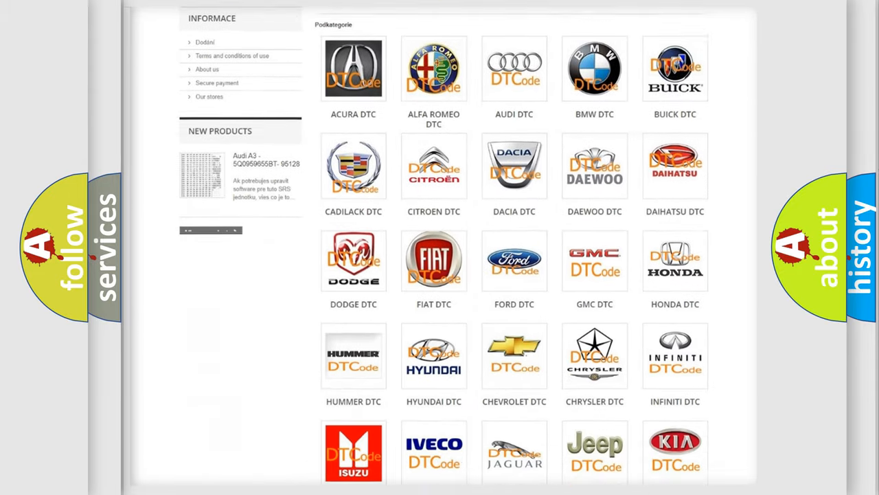
pyautogui.scroll(-3)
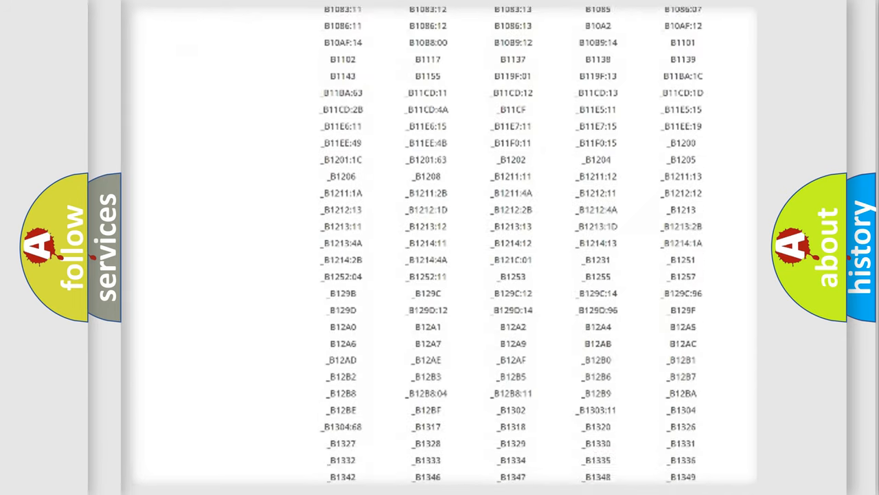
pyautogui.scroll(-3)
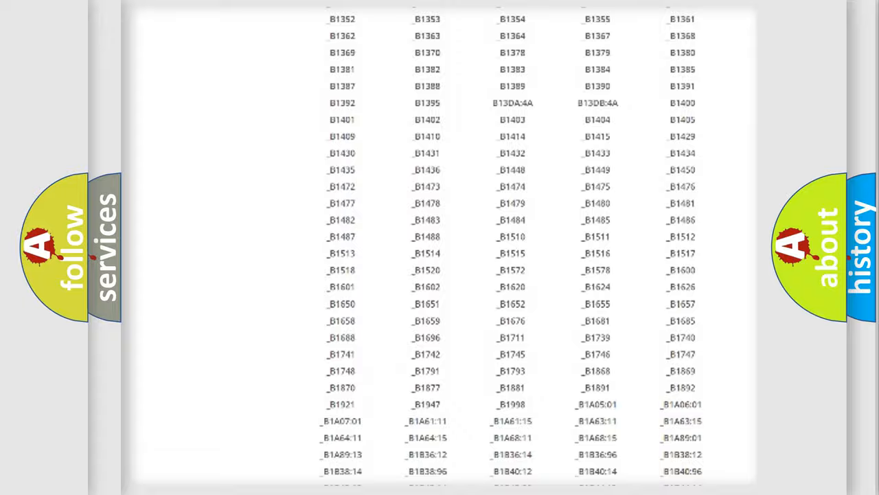